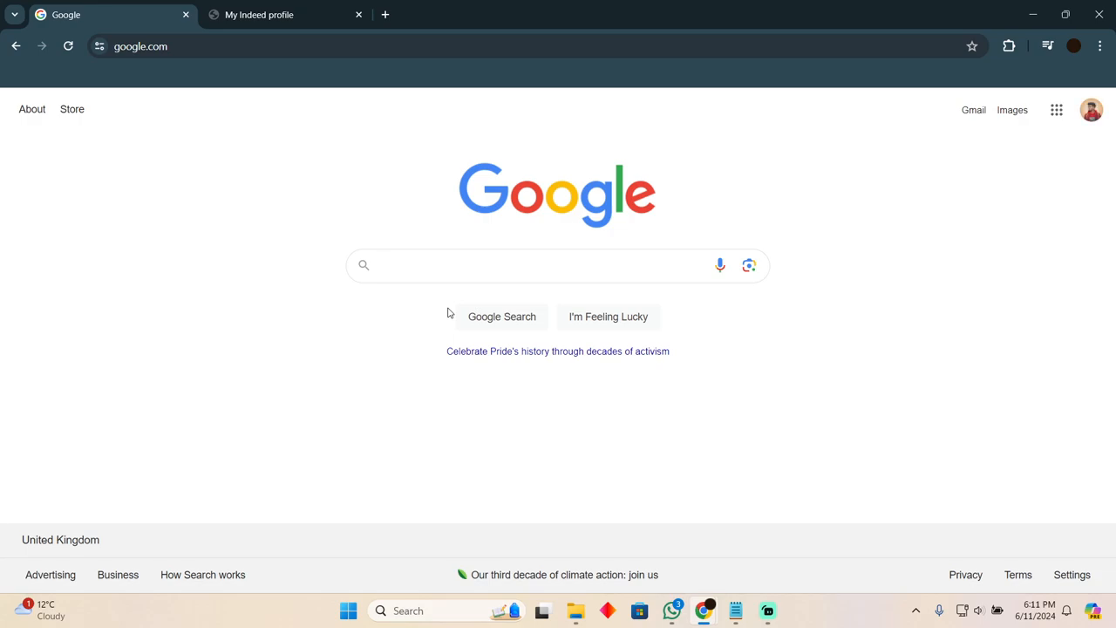
# Search Google for "indeed" and open the Indeed job search site from the results
pyautogui.write('inde')
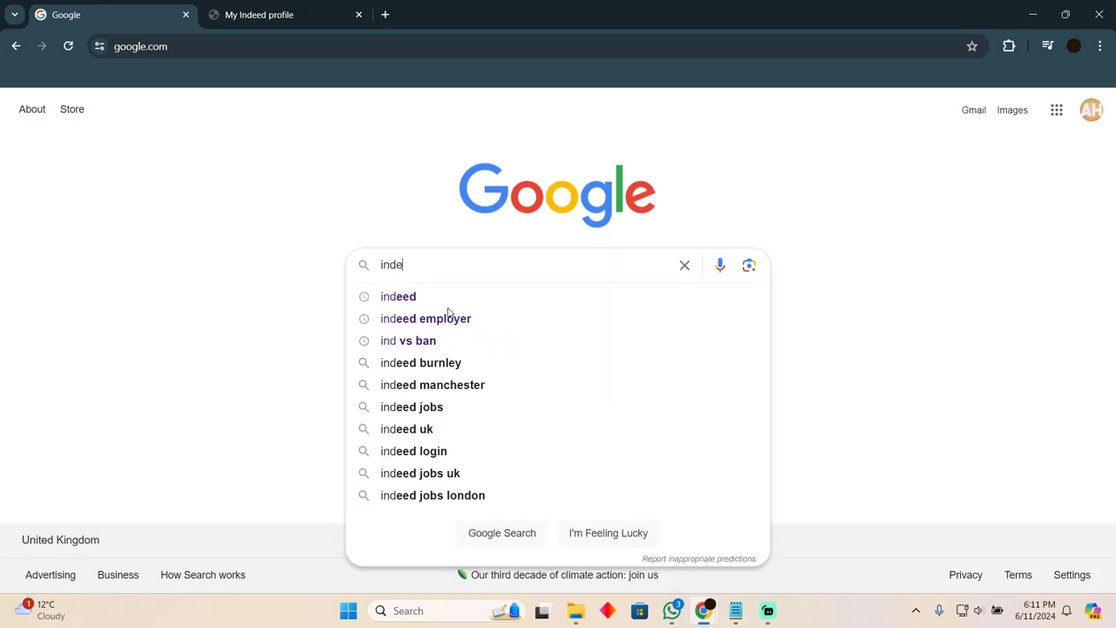
pyautogui.click(397, 296)
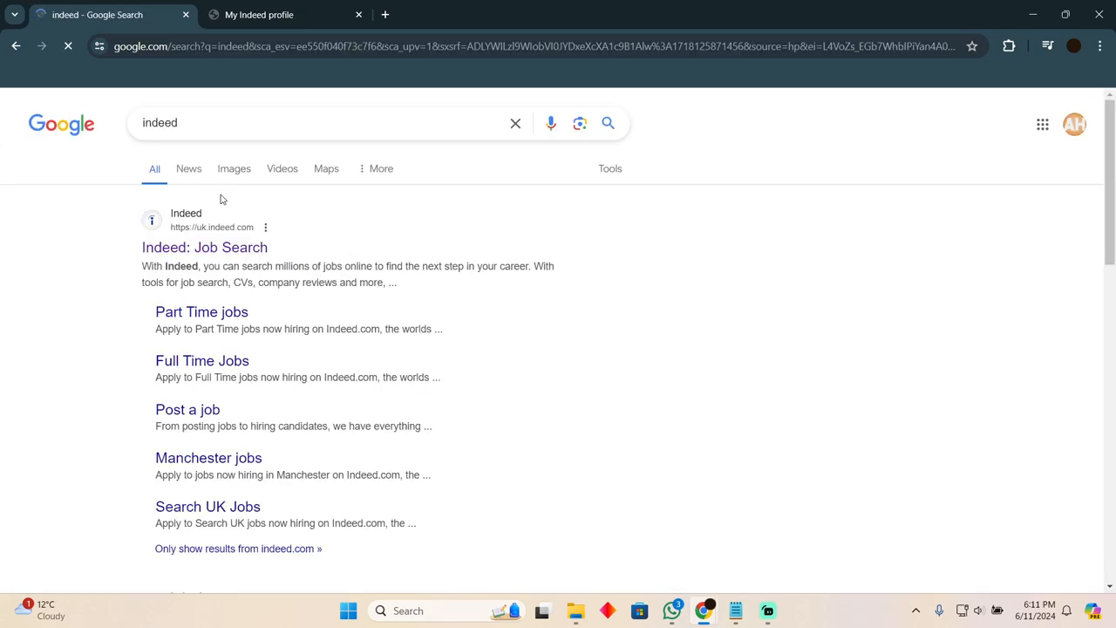
pyautogui.click(204, 248)
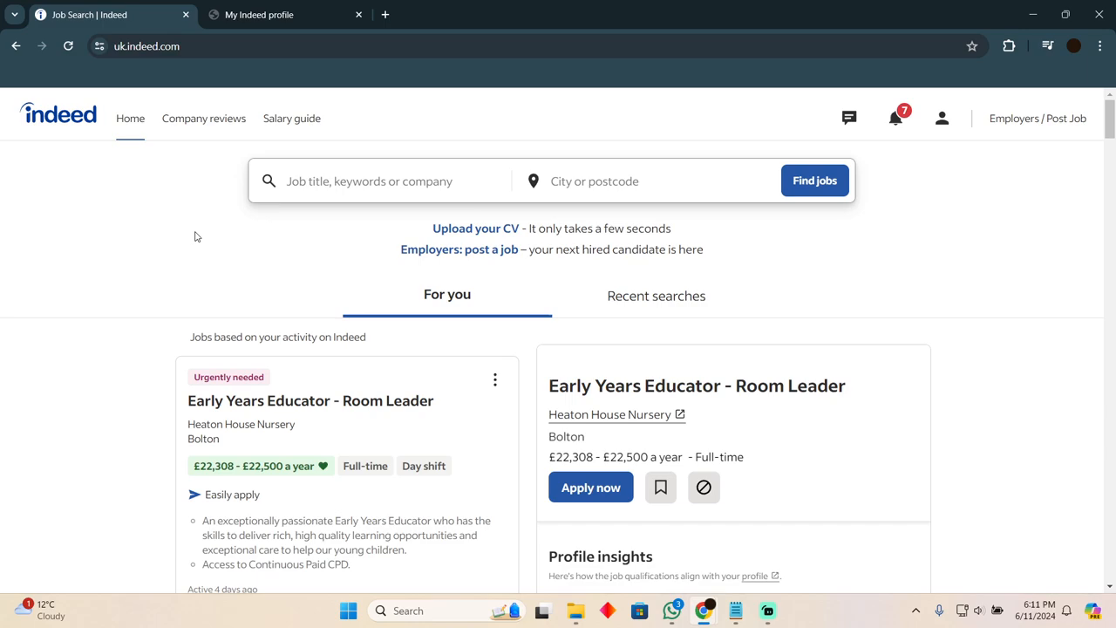
pyautogui.moveTo(942, 118)
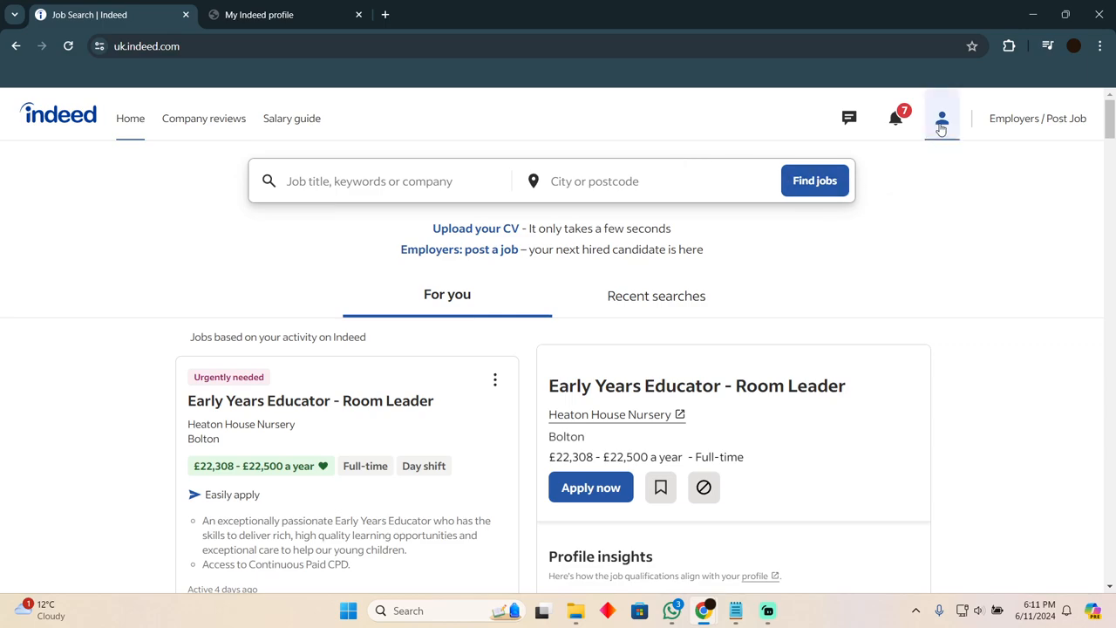
# Open the account menu from the person icon in Indeed's top bar
pyautogui.click(941, 119)
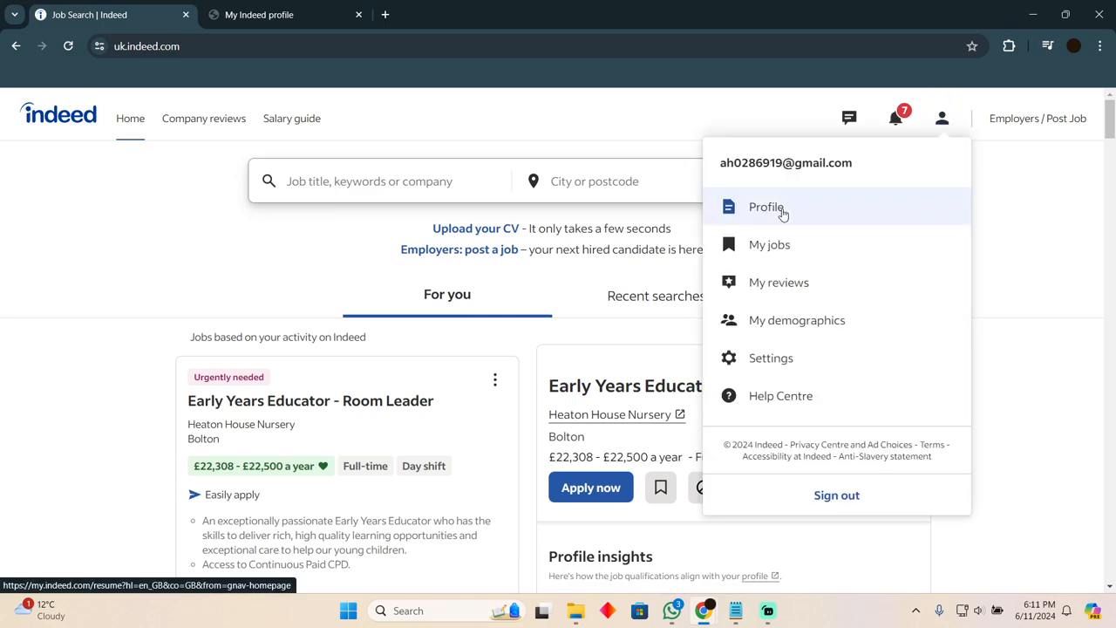
pyautogui.moveTo(194, 9)
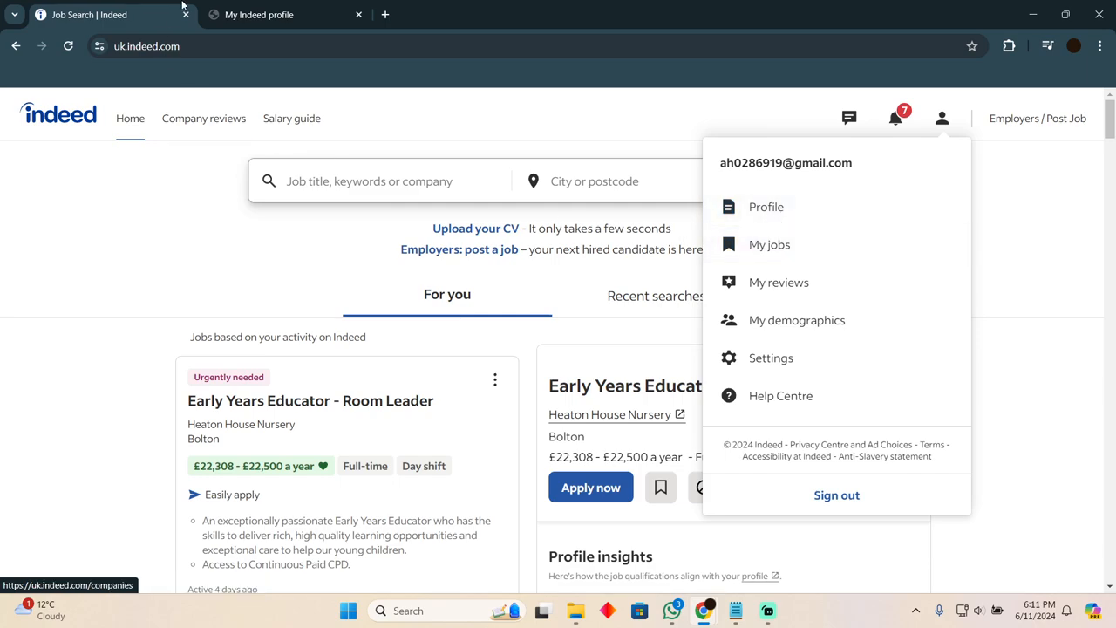
# Go to the Profile page listing the uploaded CV (standard).pdf and job-match sections
pyautogui.click(270, 14)
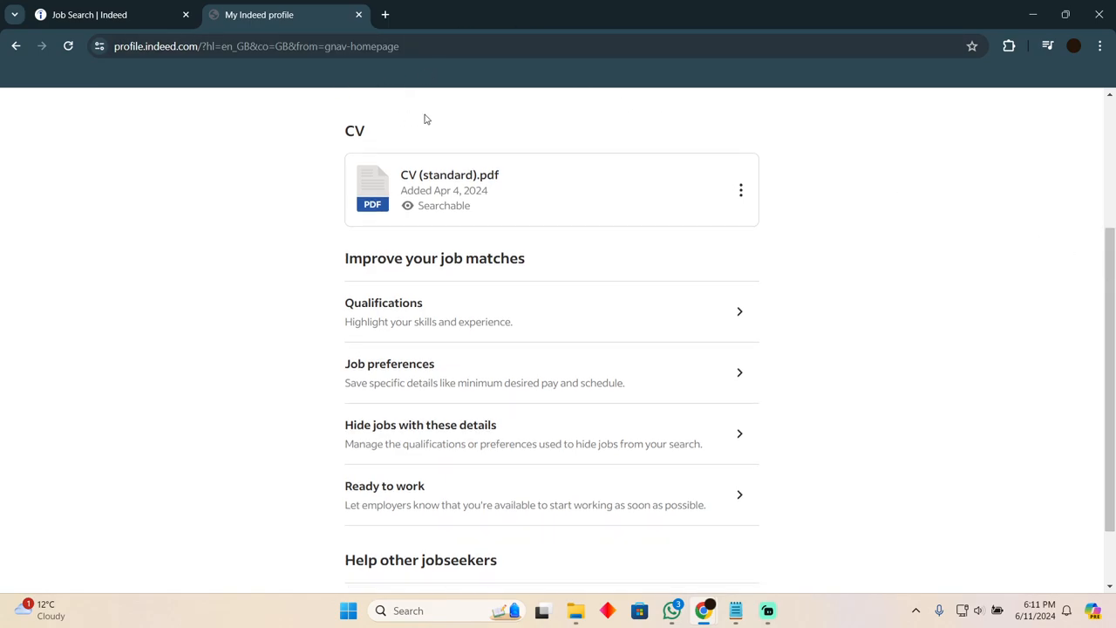
pyautogui.moveTo(508, 177)
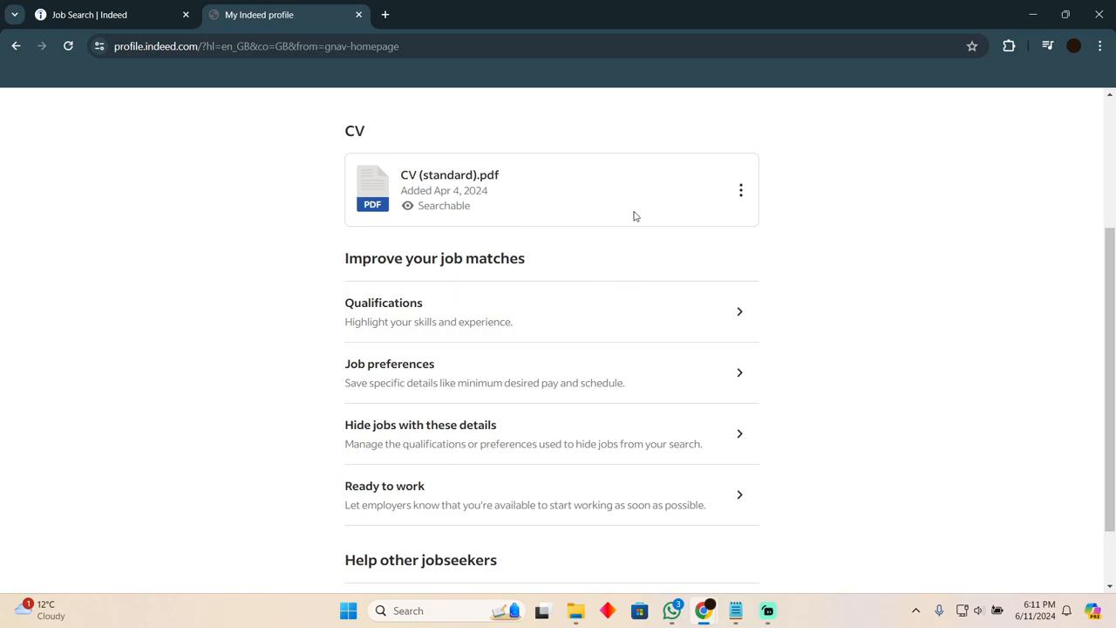
pyautogui.moveTo(768, 208)
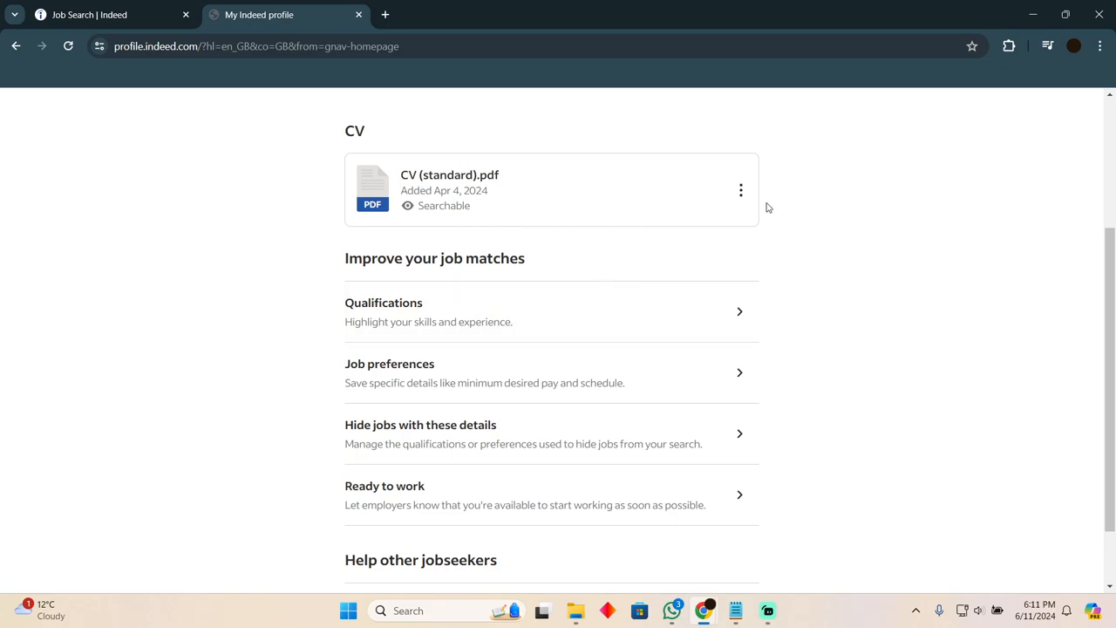
# Show the options for CV (standard).pdf: View, Download, Replace file and Delete
pyautogui.click(741, 188)
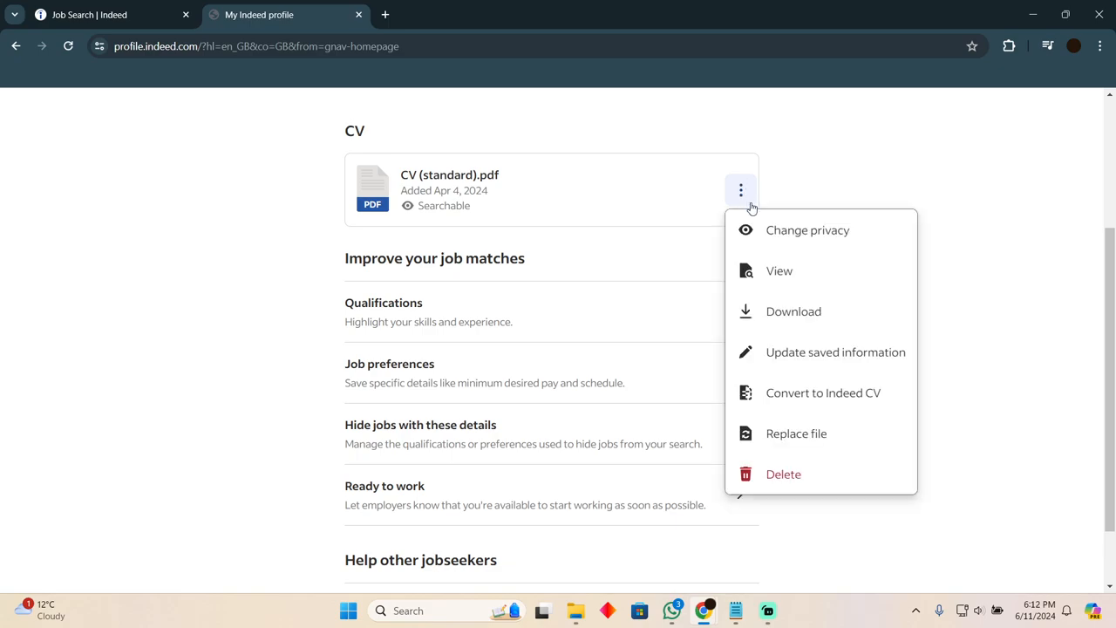
pyautogui.moveTo(805, 408)
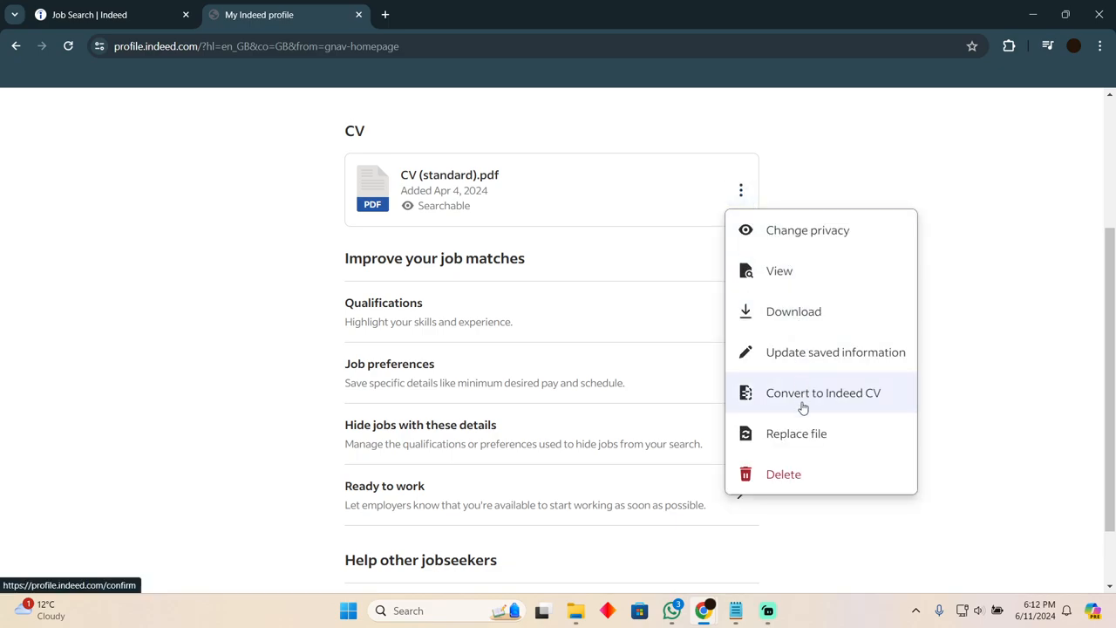
pyautogui.moveTo(1041, 359)
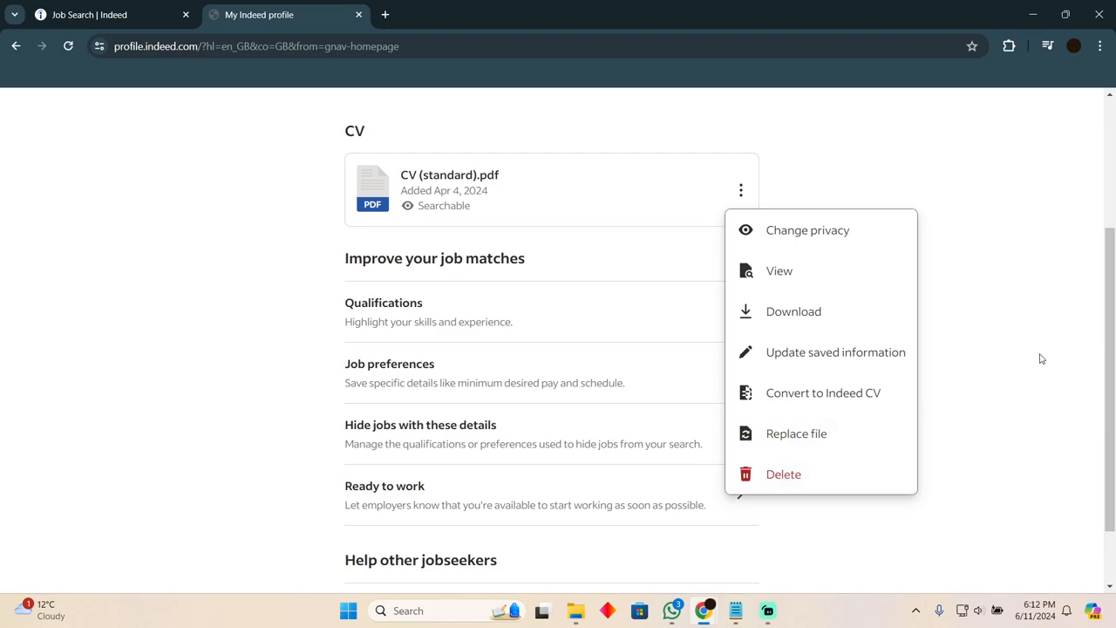
pyautogui.moveTo(813, 429)
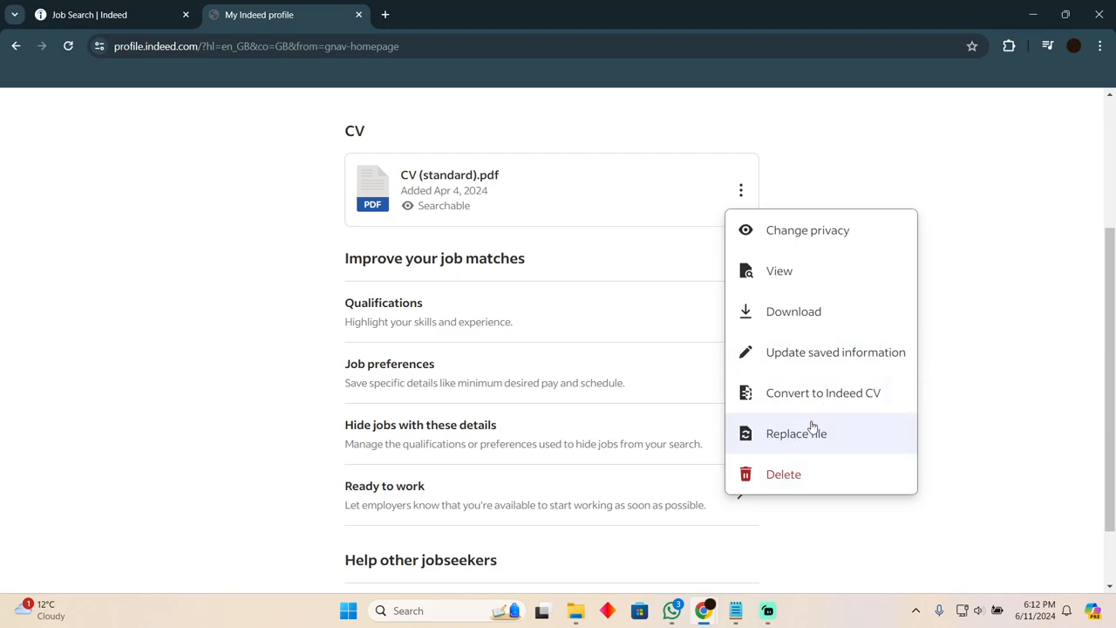